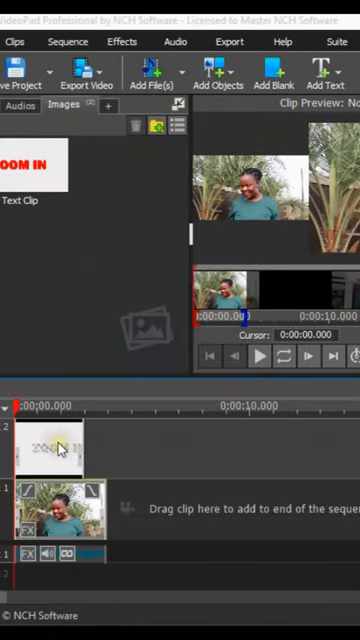
# - Add a Scale effect to the text clip beside Transparency, Motion and Green Screen
pyautogui.rightClick(58, 450)
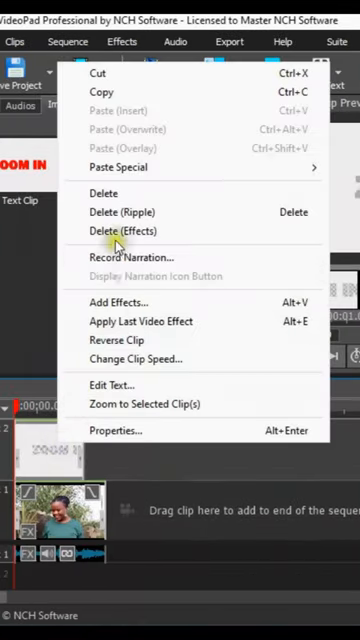
pyautogui.click(116, 302)
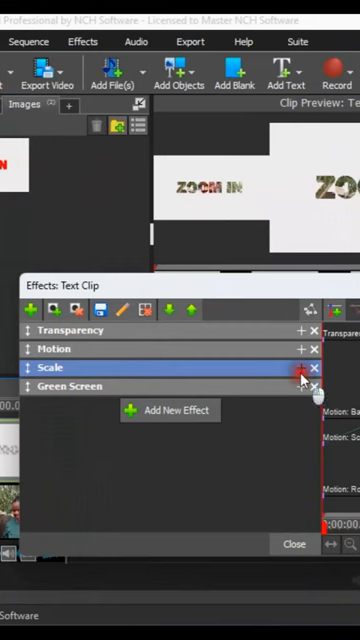
# - Dismiss the effects list and show the outdoor footage in the sequence preview
pyautogui.click(56, 368)
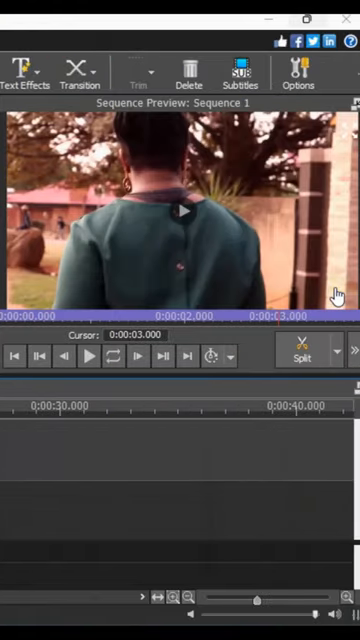
pyautogui.click(180, 216)
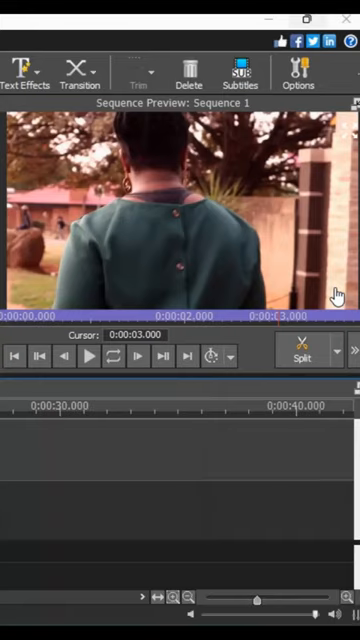